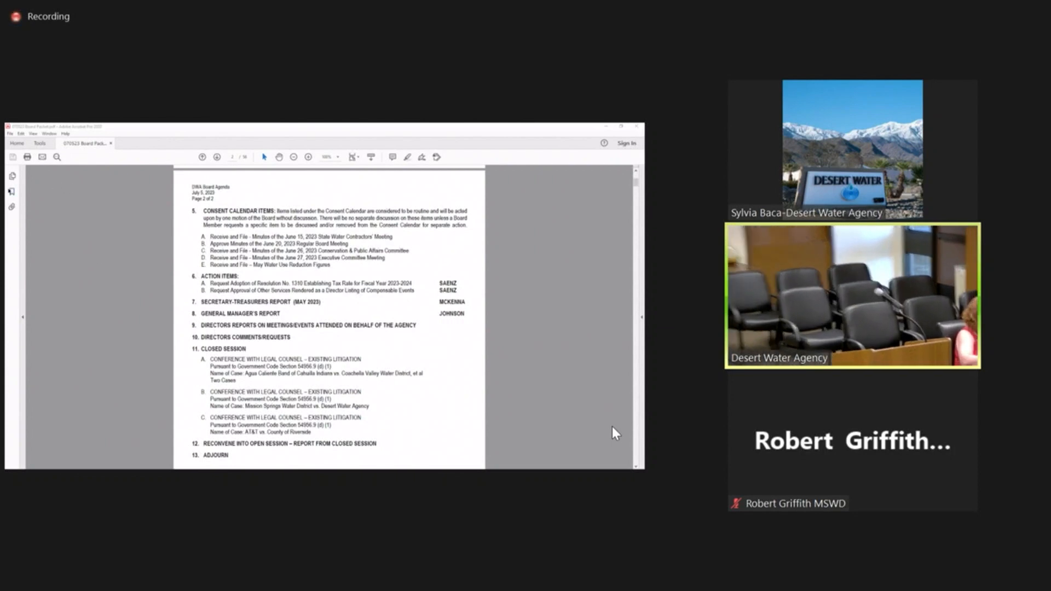
# - Jump to the item 6-A tax rate staff report from the Bookmarks pane
pyautogui.click(11, 175)
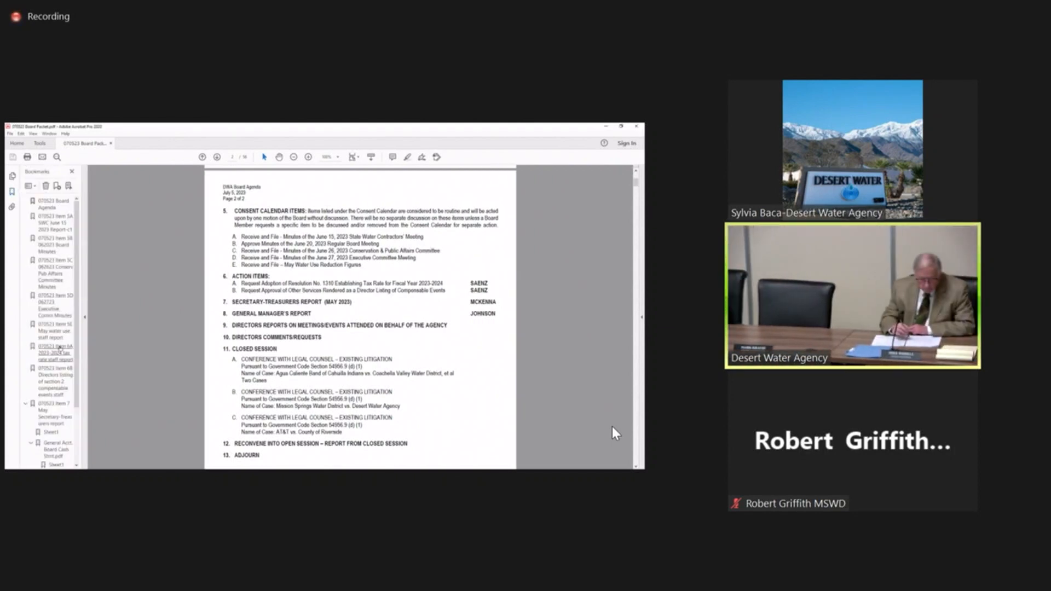
pyautogui.click(54, 353)
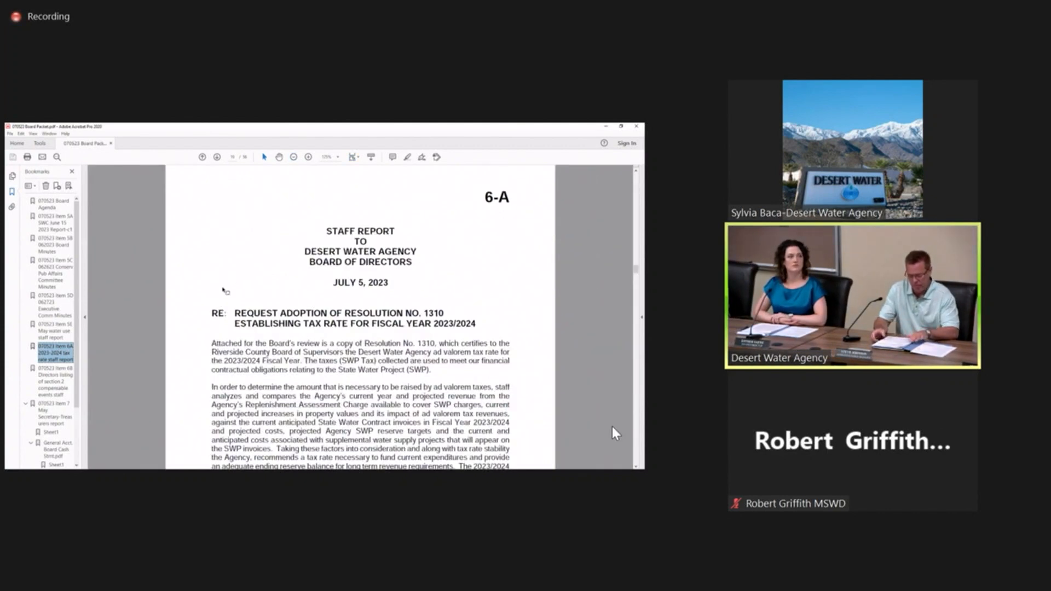
# - Scroll down the staff report to its Tax Rate Projections chart
pyautogui.scroll(-3)
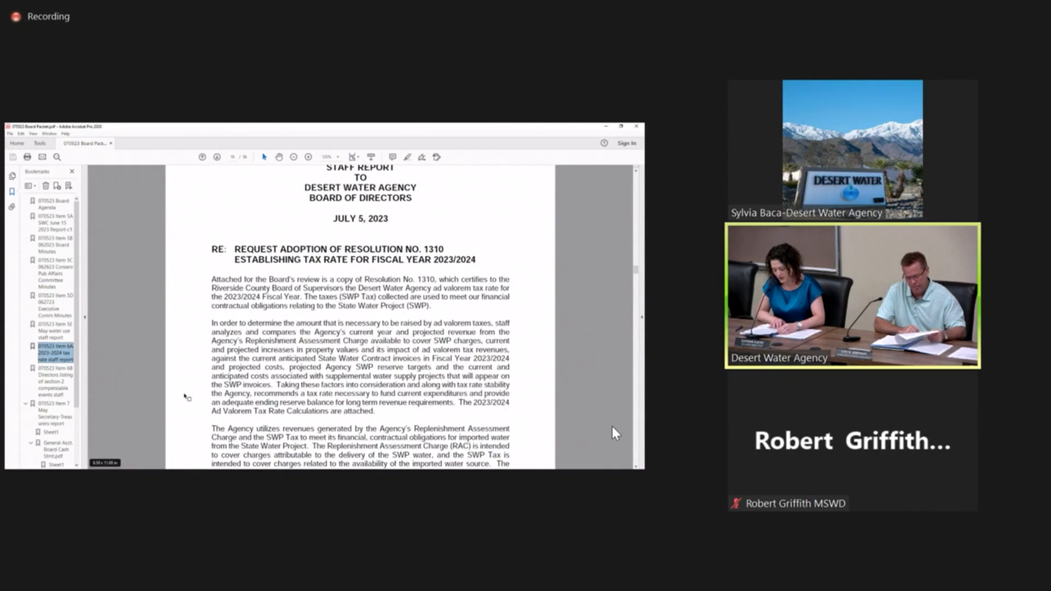
pyautogui.scroll(-3)
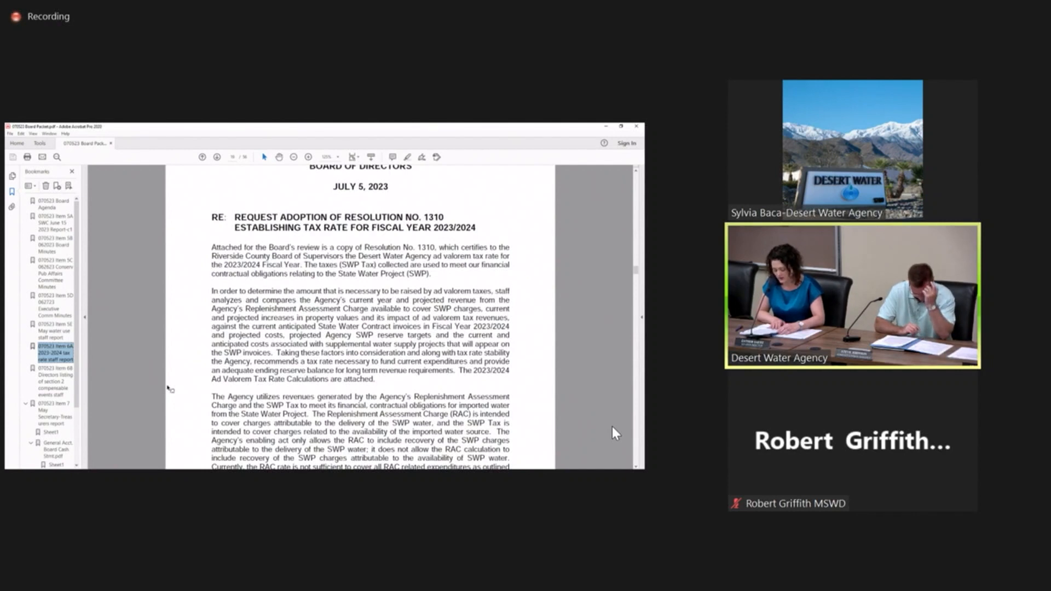
pyautogui.scroll(-3)
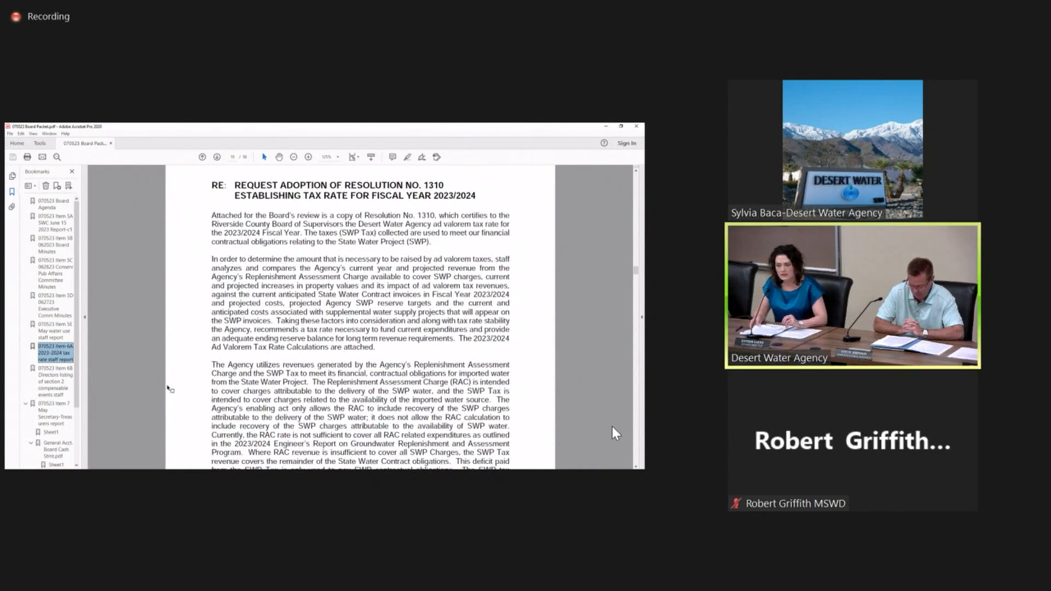
pyautogui.scroll(-3)
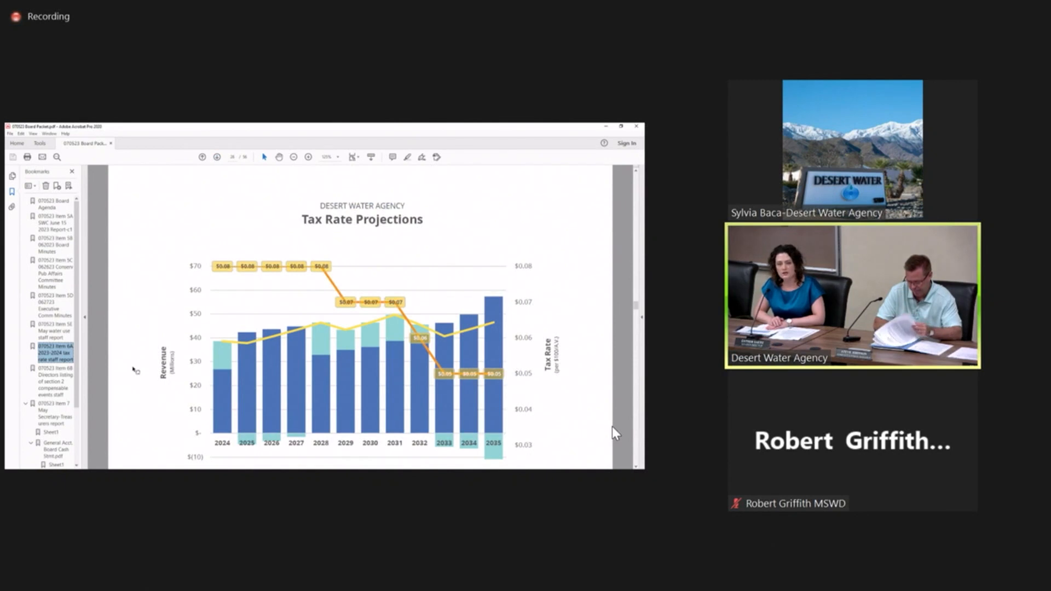
# - Return from the chart to the report's Replenishment Assessment Charge and SWP Tax paragraphs
pyautogui.scroll(-3)
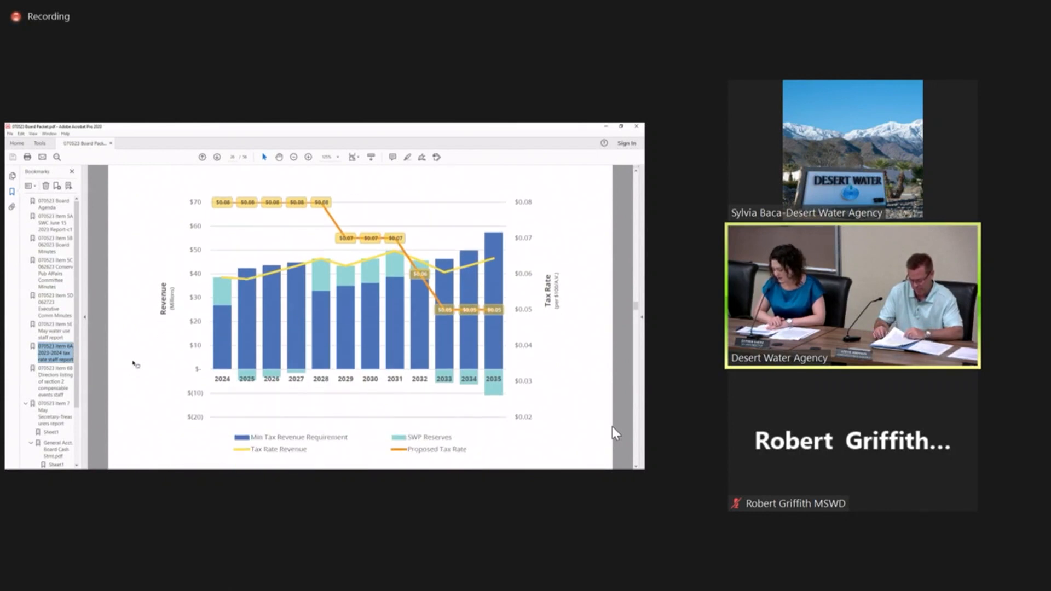
pyautogui.click(294, 157)
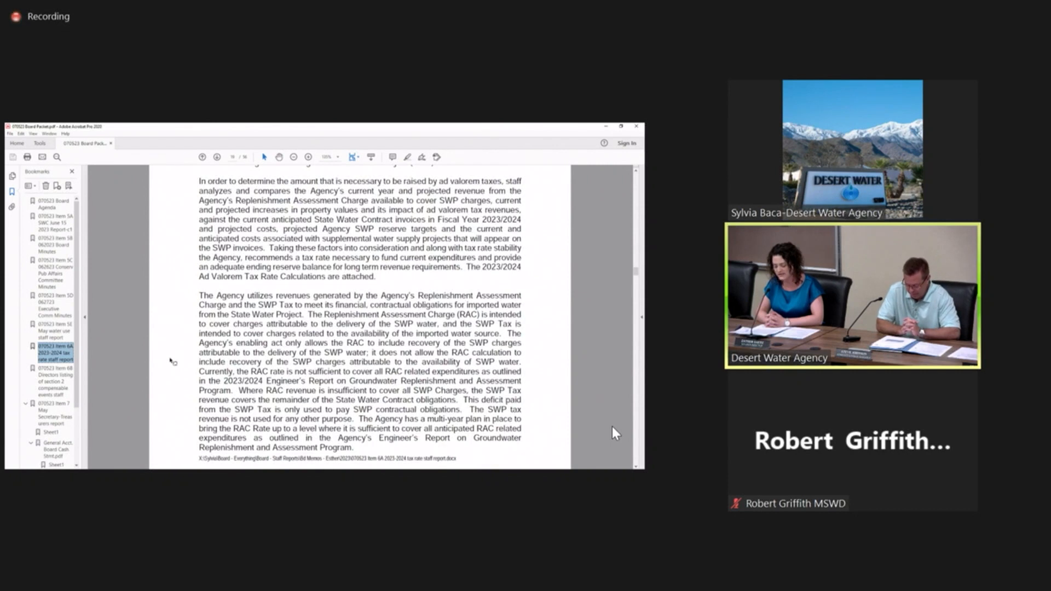
# - Scroll down to the end of the RAC and SWP Tax paragraph where the next page begins
pyautogui.scroll(-3)
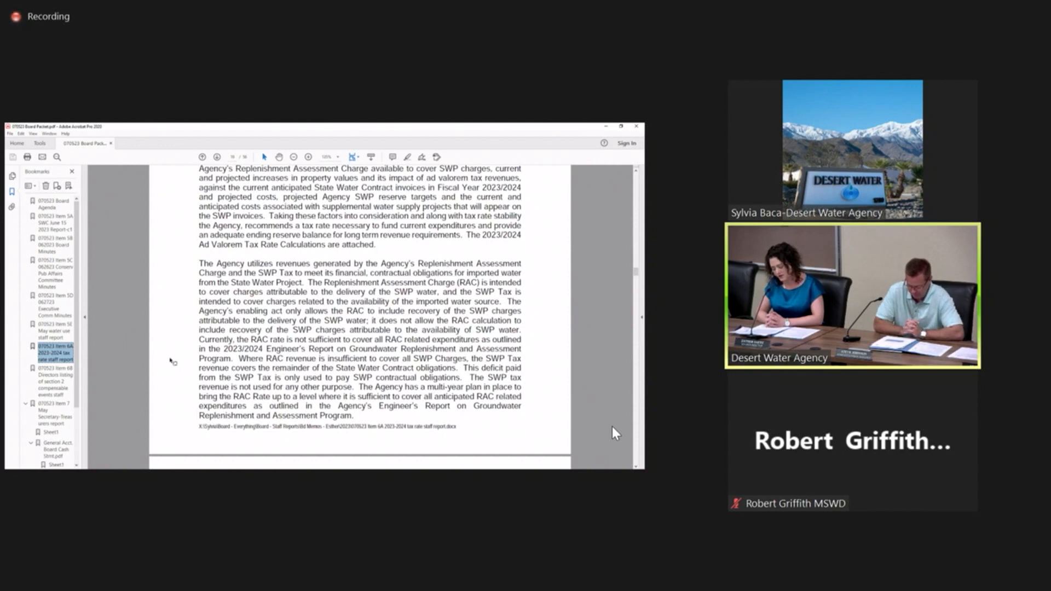
pyautogui.scroll(-3)
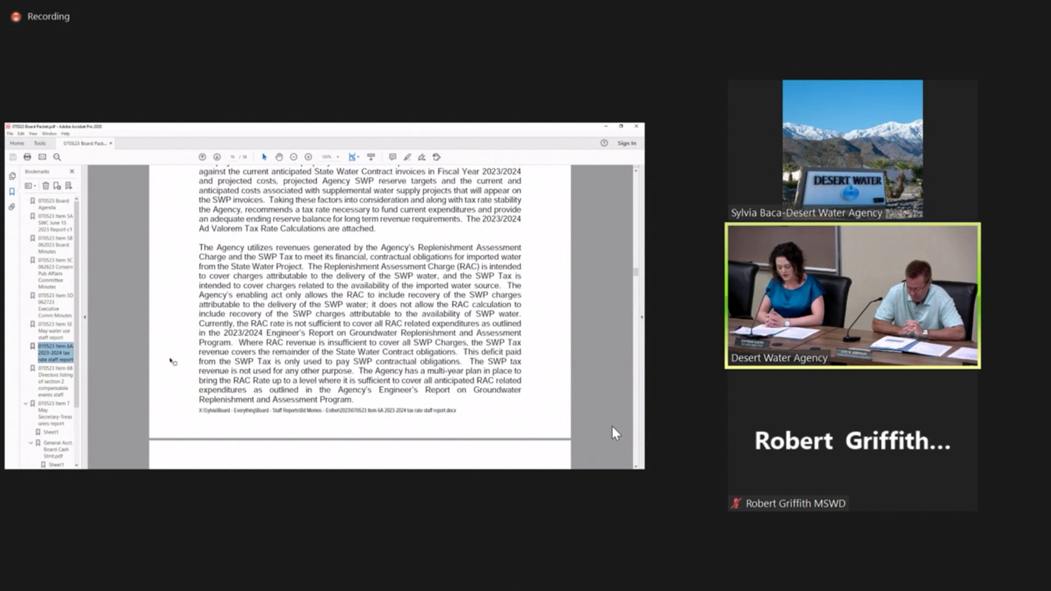
pyautogui.scroll(-3)
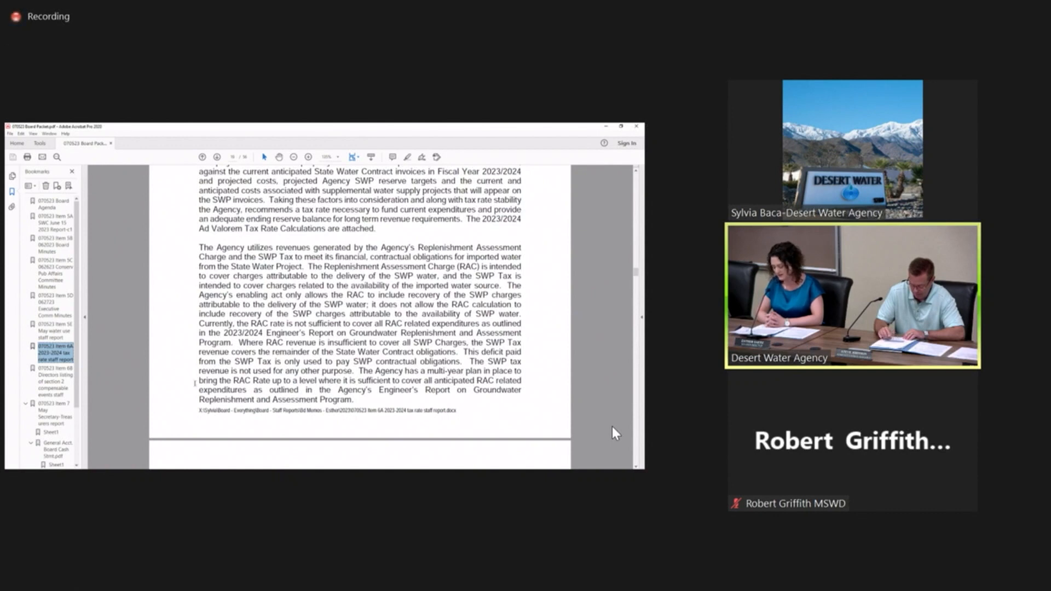
pyautogui.scroll(-3)
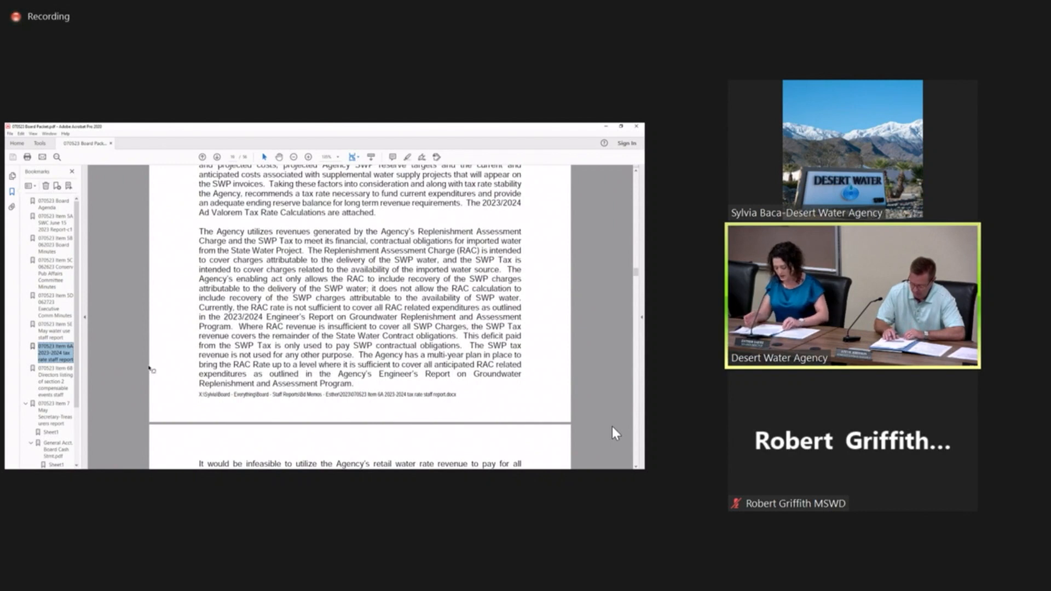
# - Advance to the next page covering retail rate infeasibility and Resolution No. 1310
pyautogui.scroll(-3)
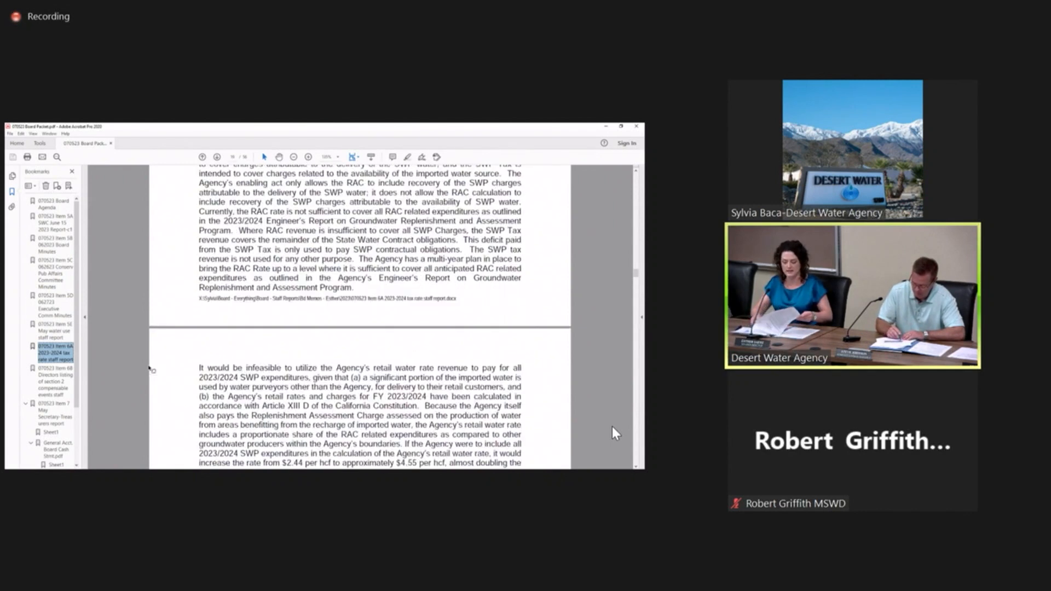
pyautogui.scroll(-3)
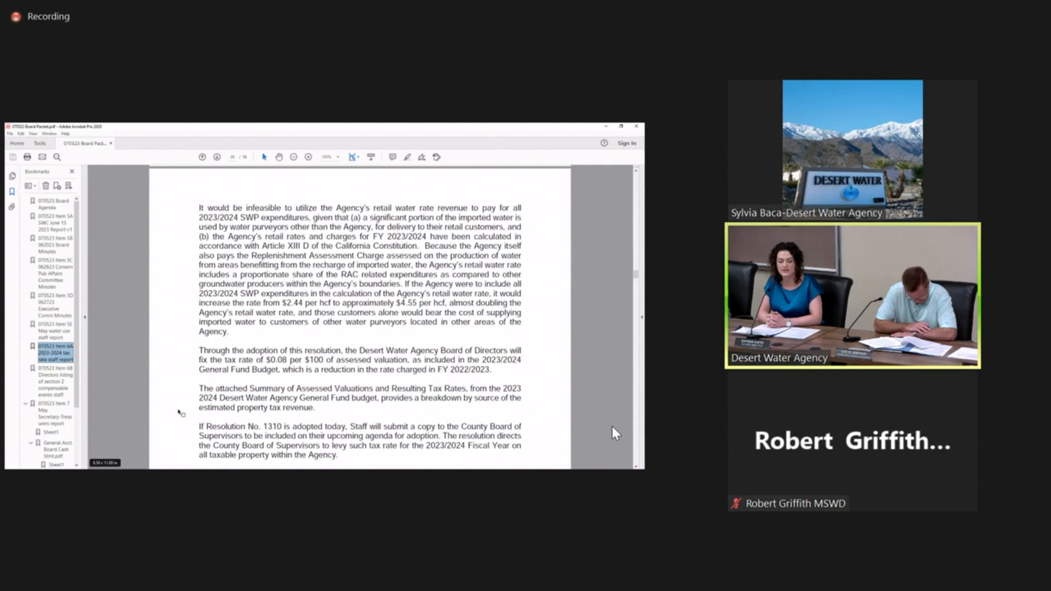
# - Scroll down to the Legal Review, Fiscal Impact, Recommendation and Attachments sections
pyautogui.scroll(-3)
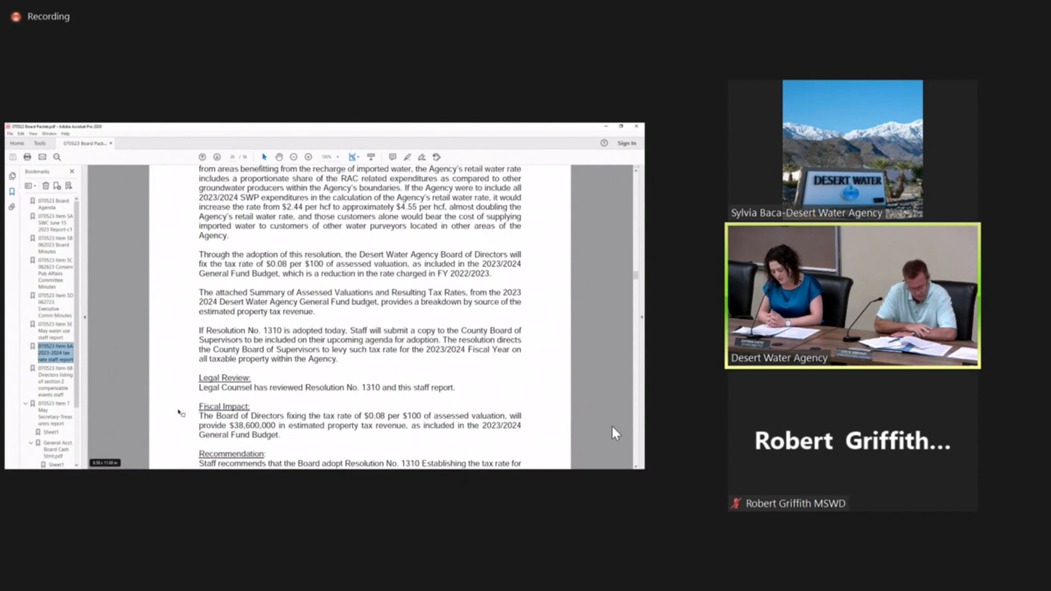
pyautogui.scroll(-3)
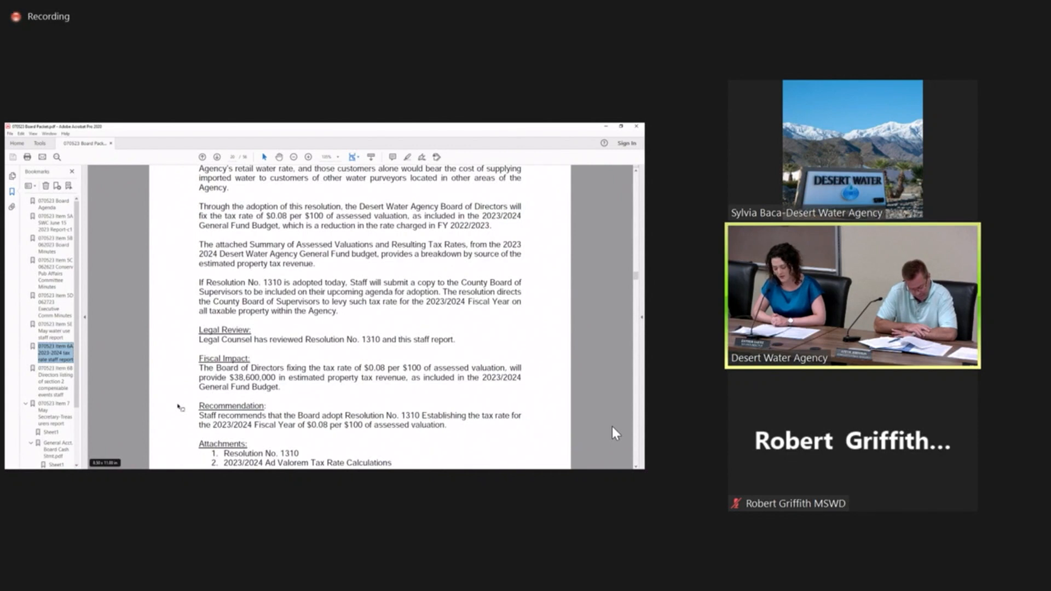
pyautogui.scroll(-3)
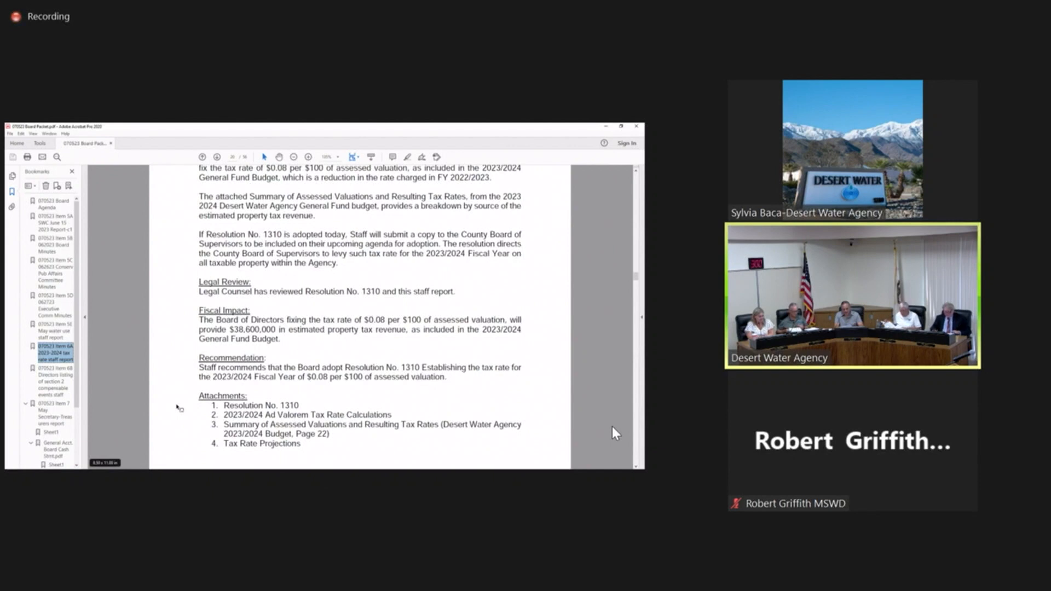
# - Go to the item 6-B compensable events report and show its Compensable Categories list and cybersecurity paragraphs
pyautogui.click(54, 380)
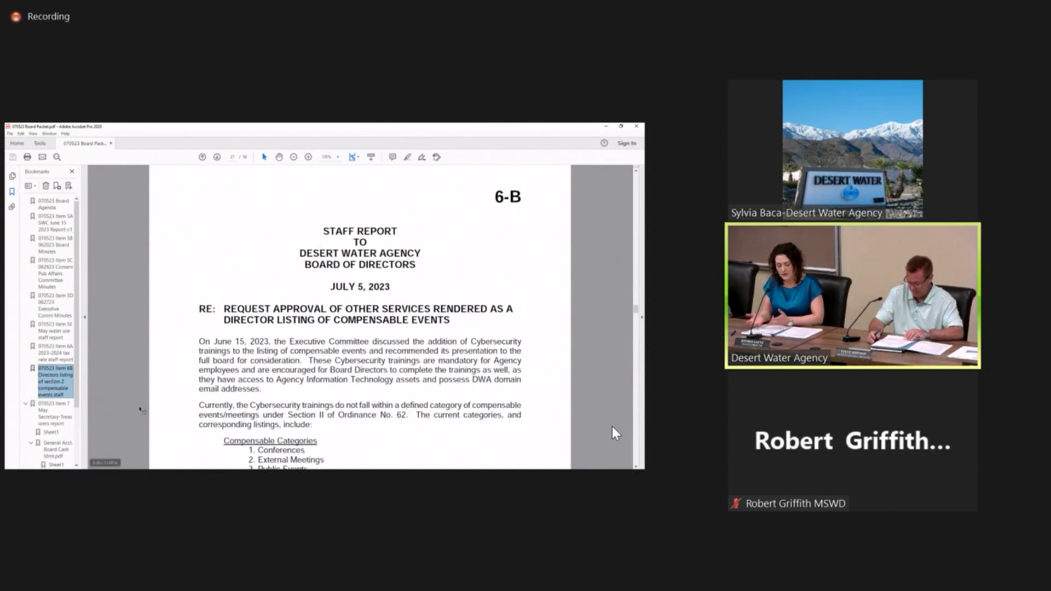
pyautogui.scroll(-3)
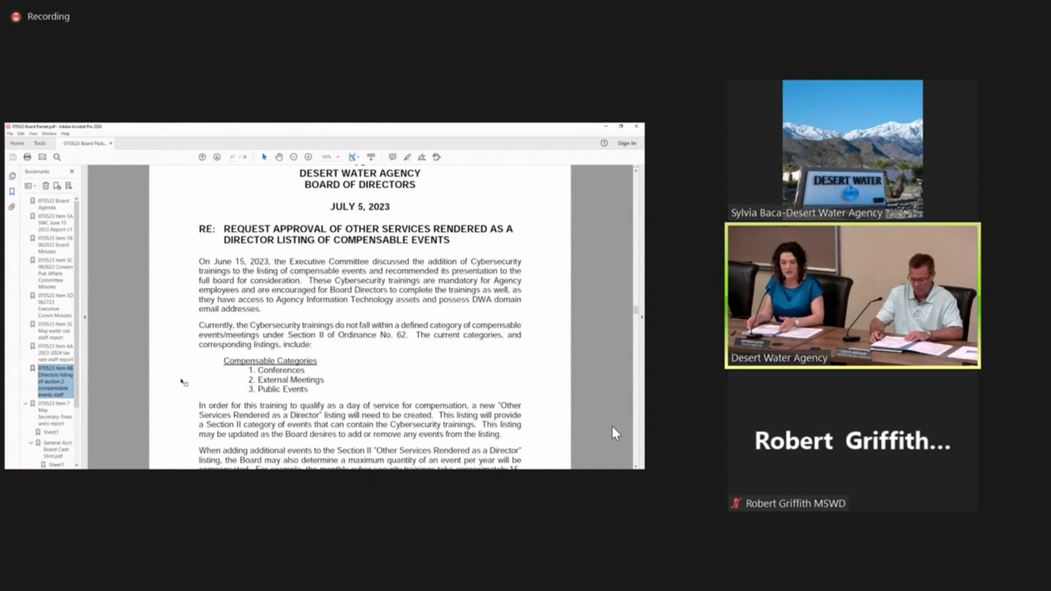
pyautogui.scroll(-3)
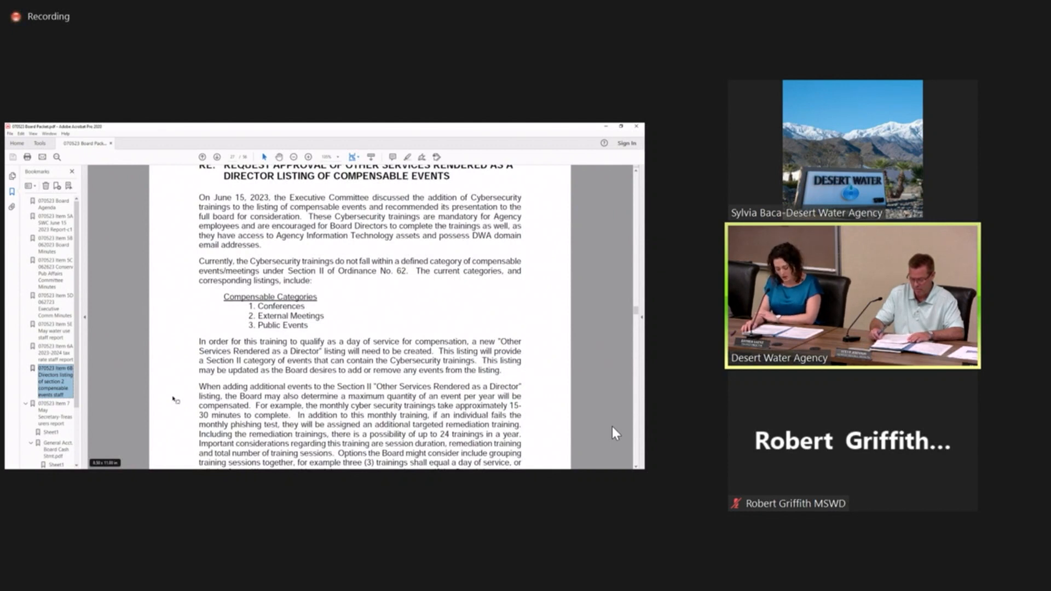
# - Scroll past the page break to the Water Code ten-day limit and Legal Review heading
pyautogui.scroll(-3)
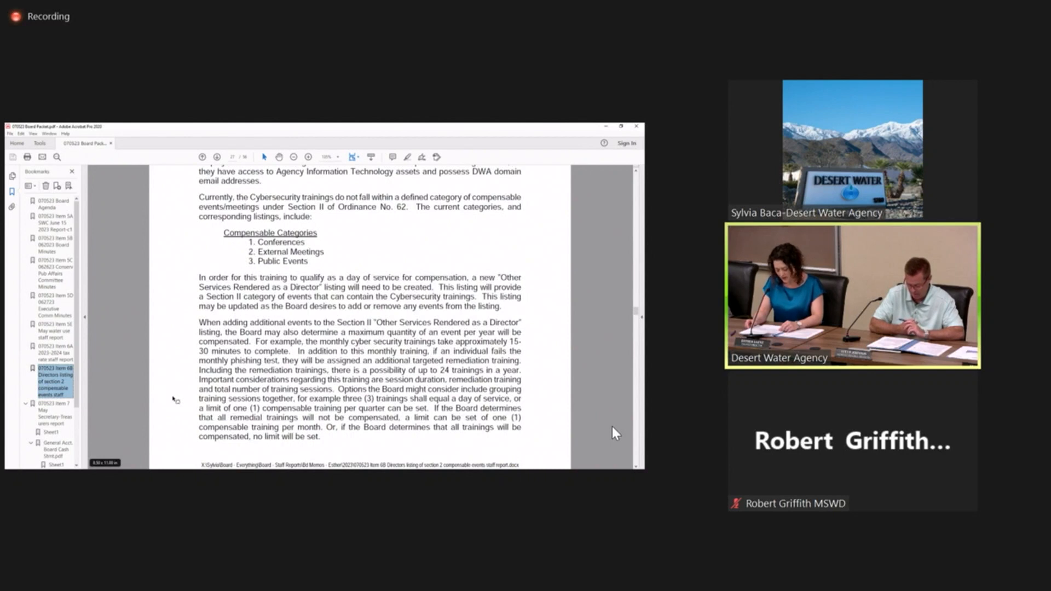
pyautogui.scroll(-3)
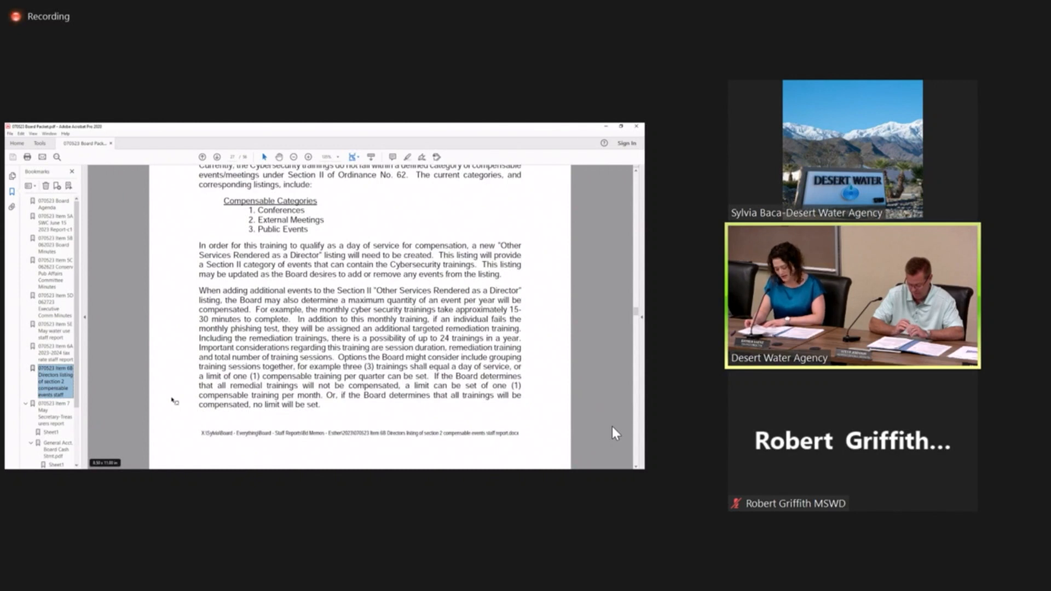
pyautogui.scroll(-3)
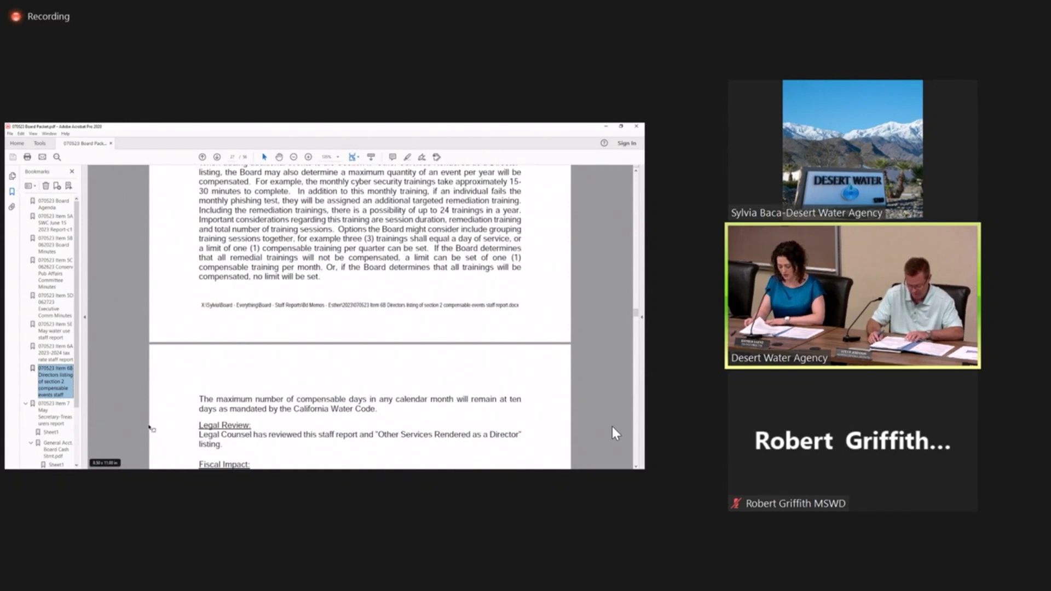
pyautogui.scroll(-3)
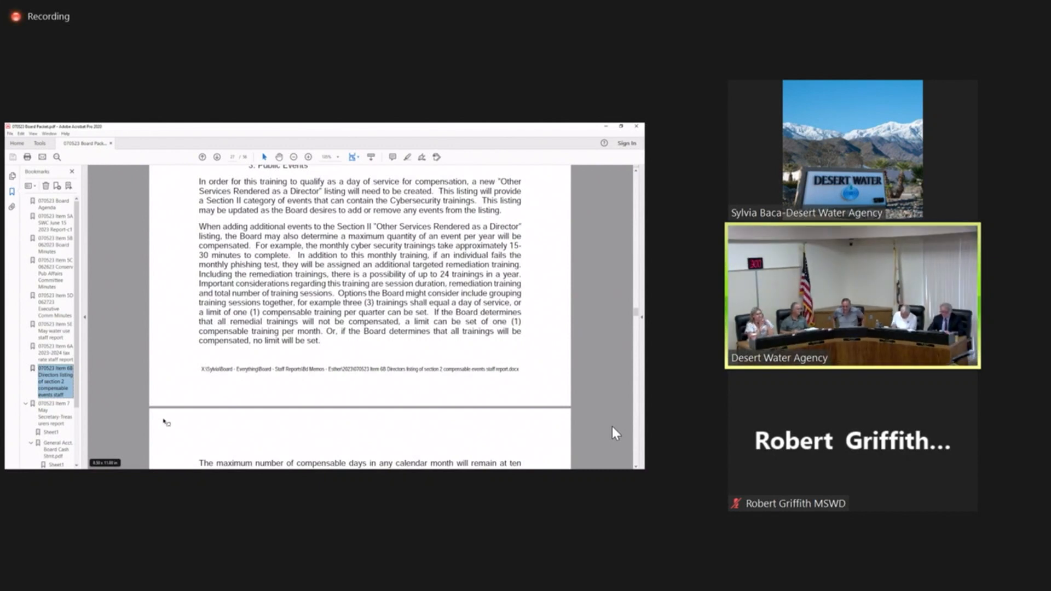
pyautogui.scroll(-3)
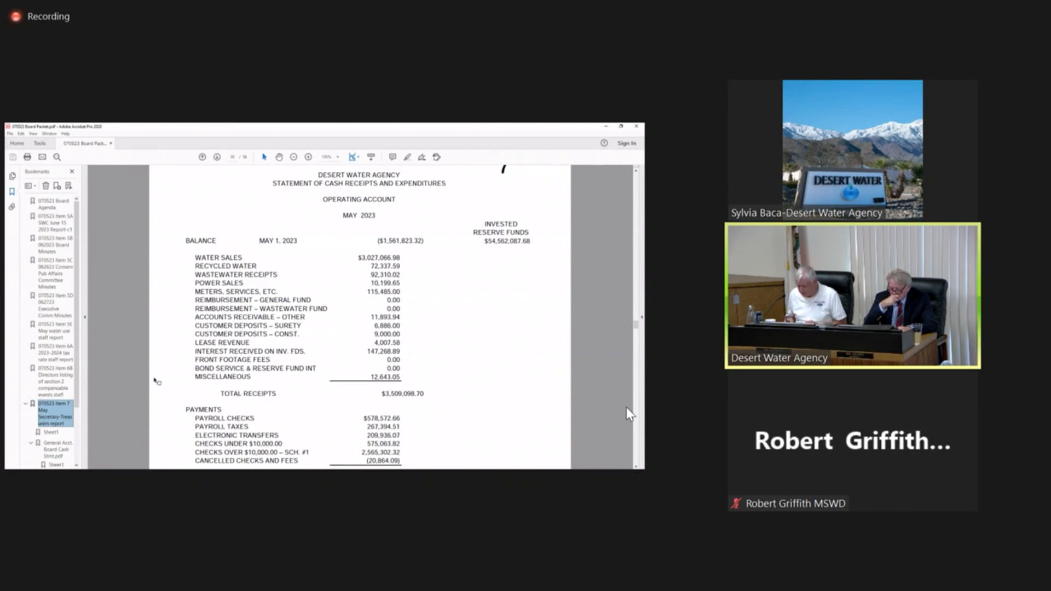
# - Scroll down to the May 2023 General Account statement of cash receipts and expenditures
pyautogui.scroll(-3)
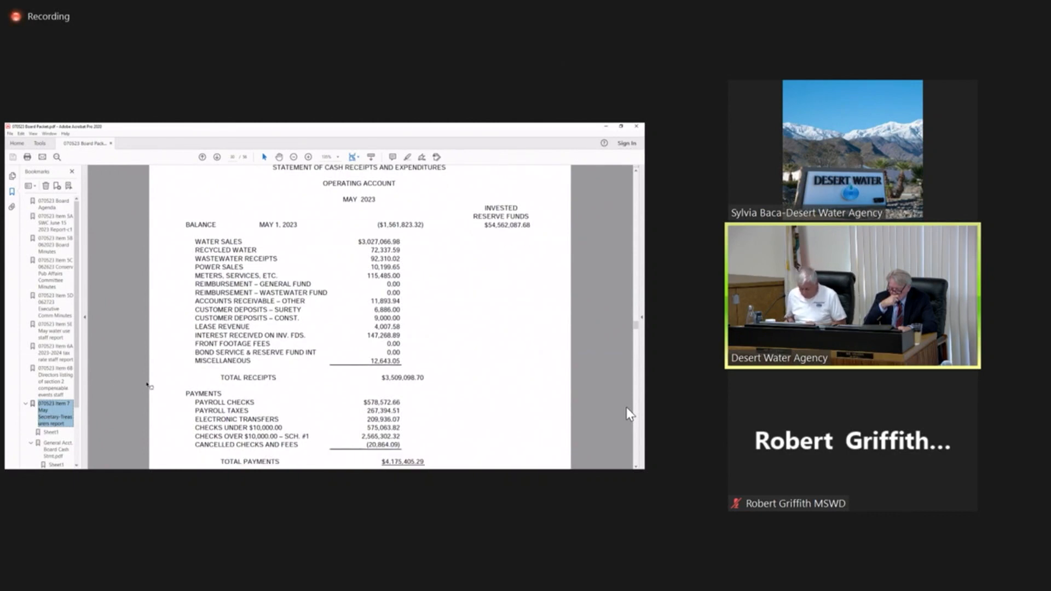
pyautogui.scroll(-3)
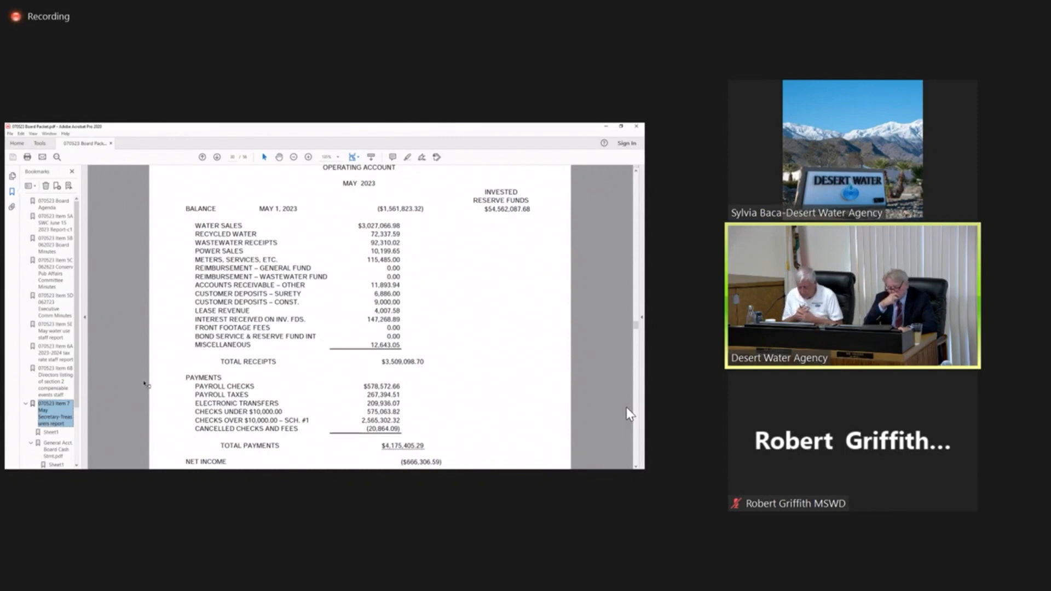
pyautogui.scroll(-3)
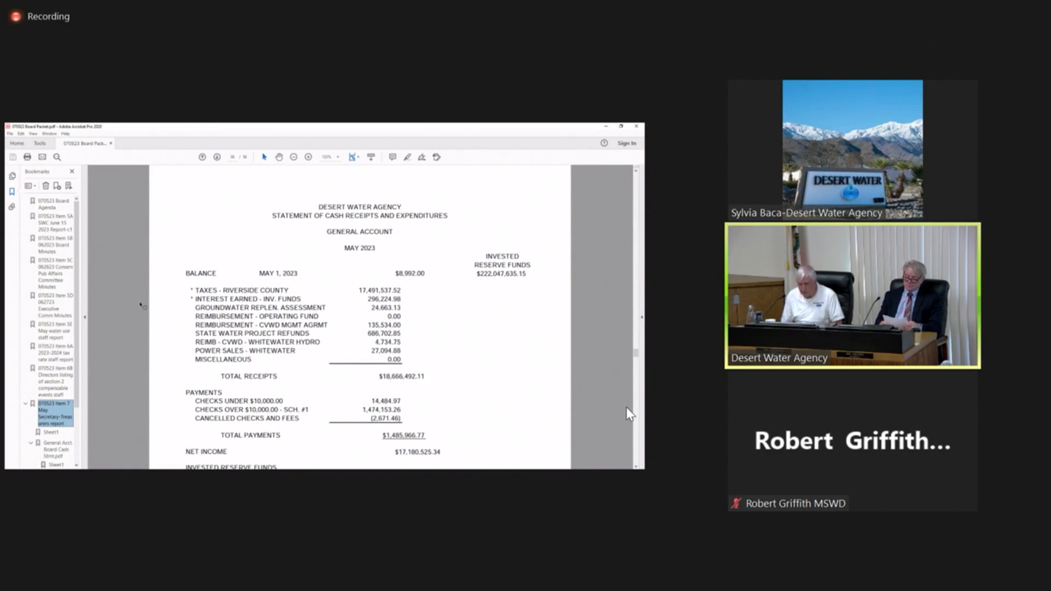
# - Scroll down to the May 2023 Wastewater Account statement with invested reserve funds
pyautogui.scroll(-3)
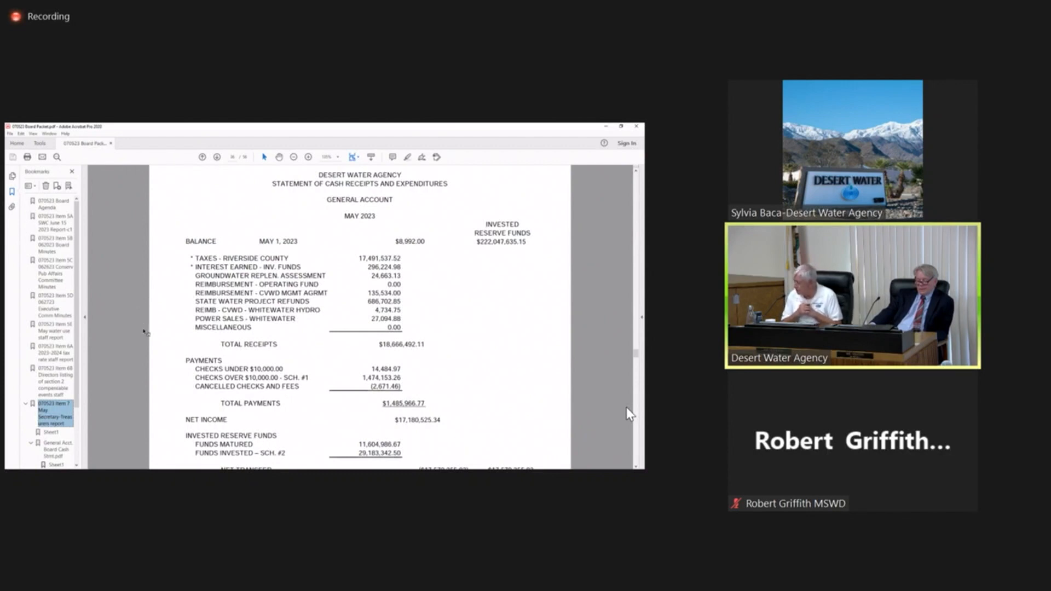
pyautogui.scroll(-3)
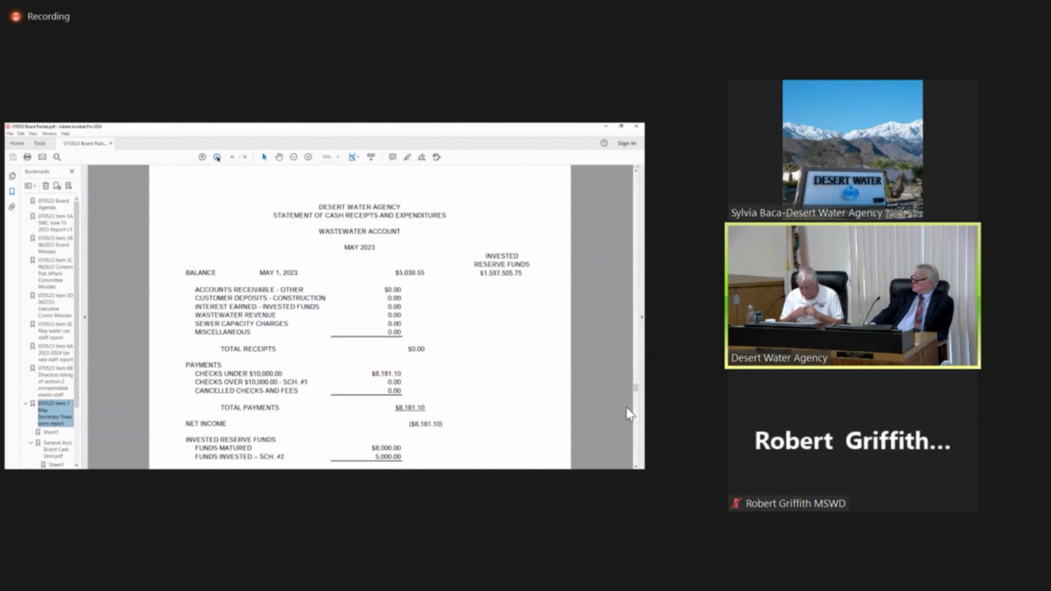
# - Show the Wastewater Account's Net Transfer and Balance May 31, 2023 lines
pyautogui.scroll(-3)
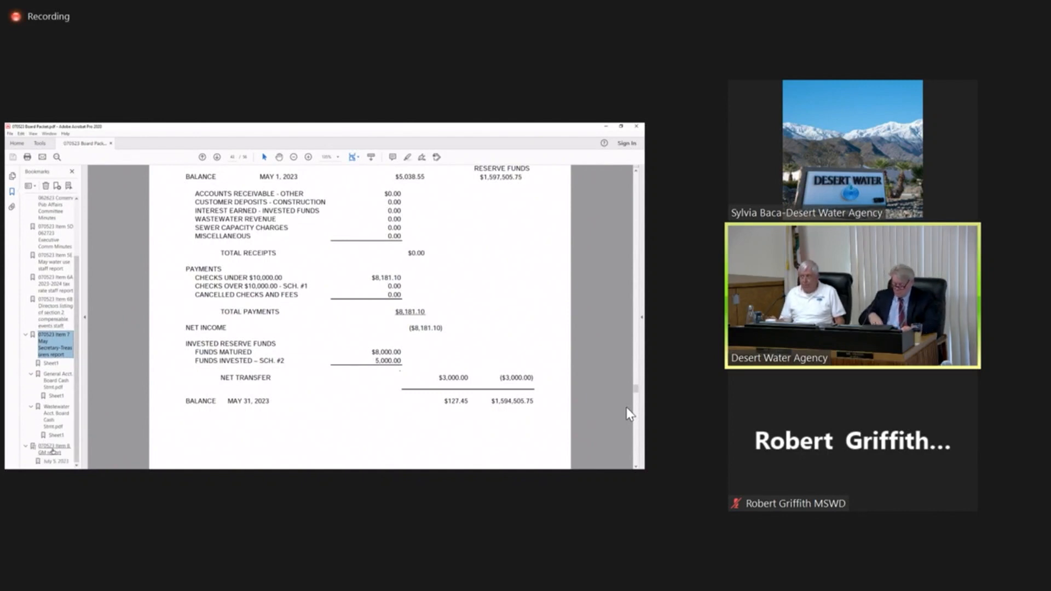
# - Jump to the GM report bookmark and scroll to the 2022 Water Quality Report outreach list and cover image
pyautogui.click(54, 448)
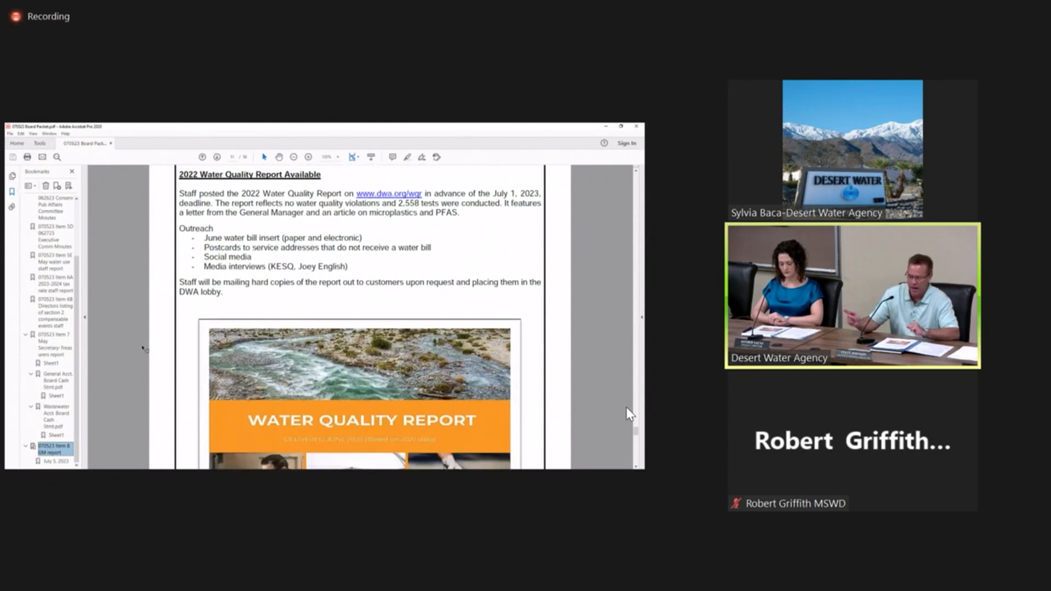
pyautogui.scroll(-3)
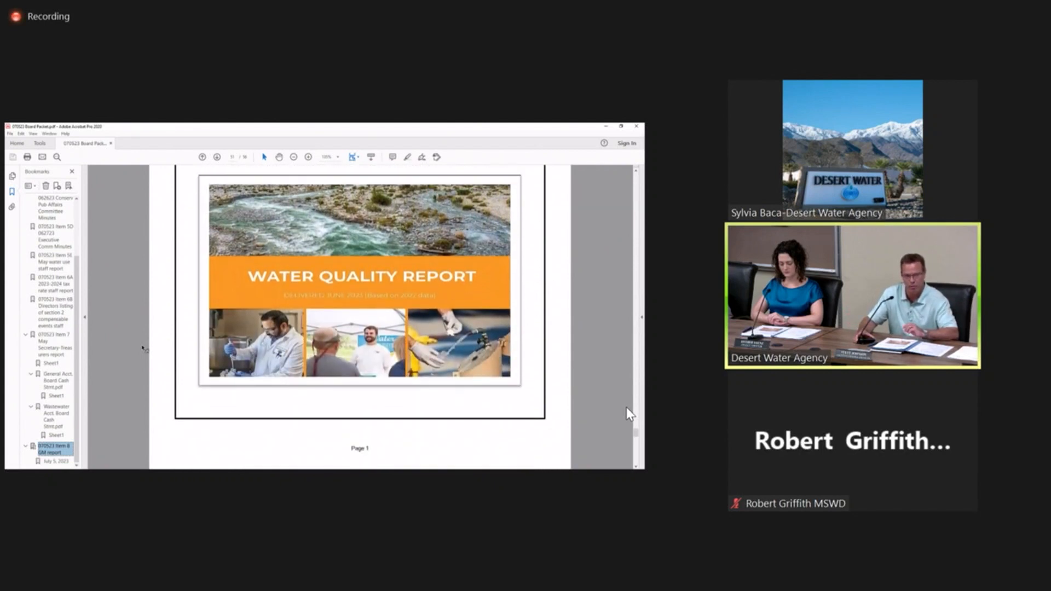
pyautogui.scroll(-3)
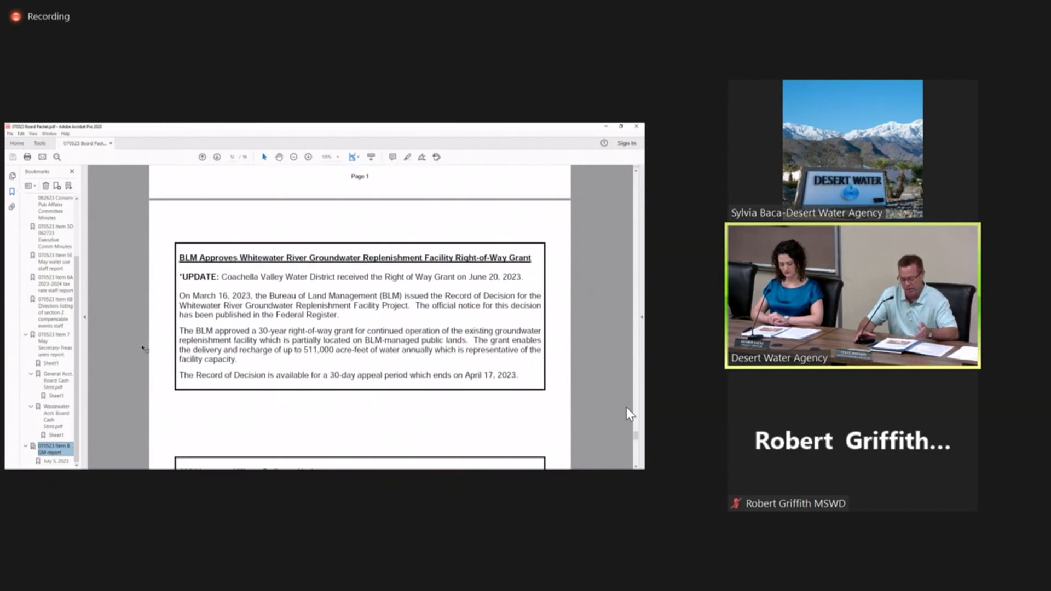
pyautogui.scroll(-3)
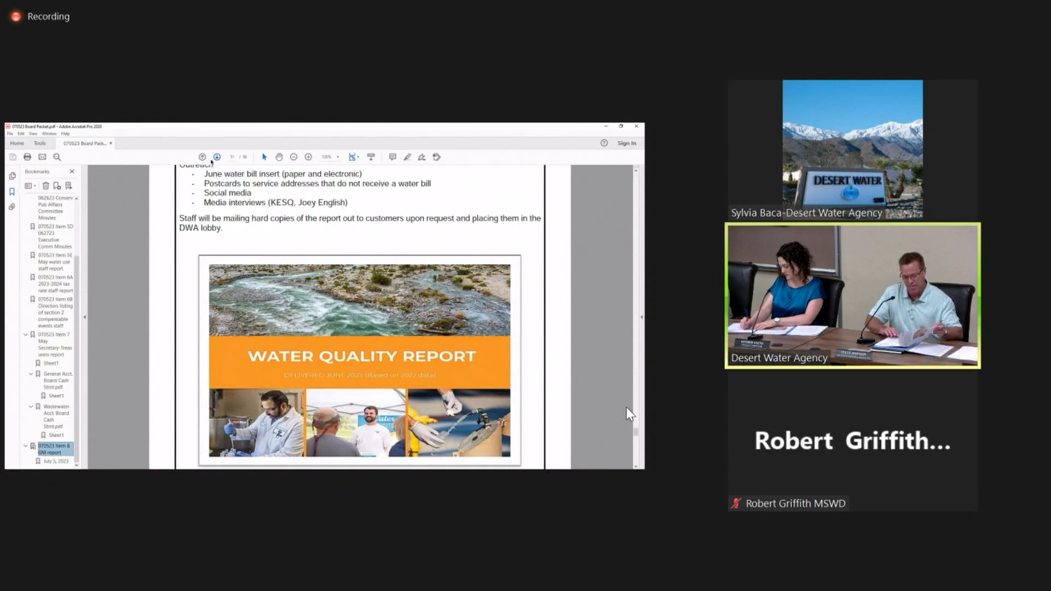
# - Scroll down to the BLM Whitewater River right-of-way item with the 2023 Imported Water Delivery Update below
pyautogui.scroll(-3)
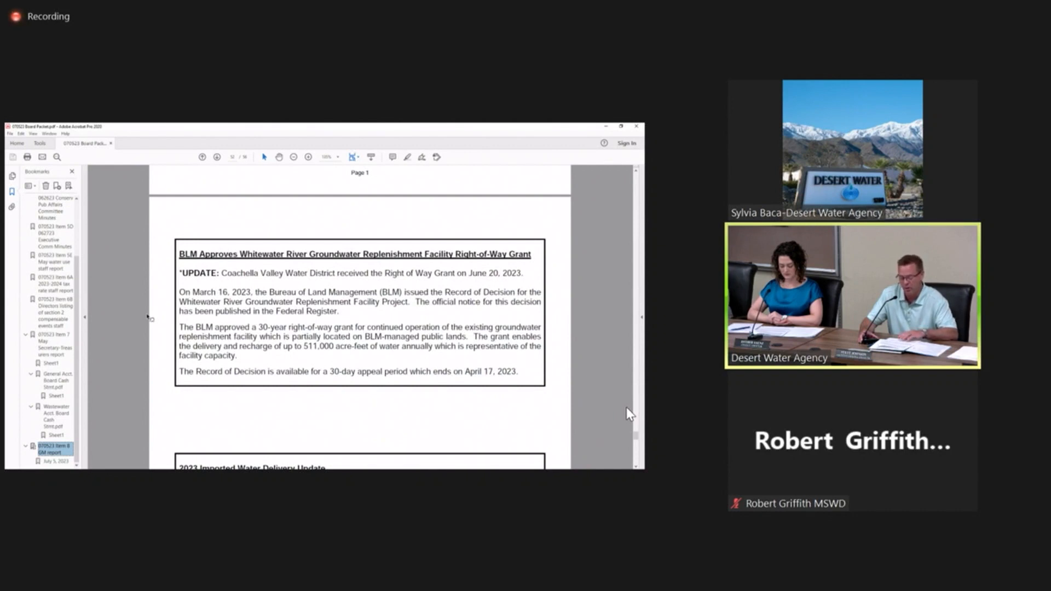
pyautogui.moveTo(142, 324)
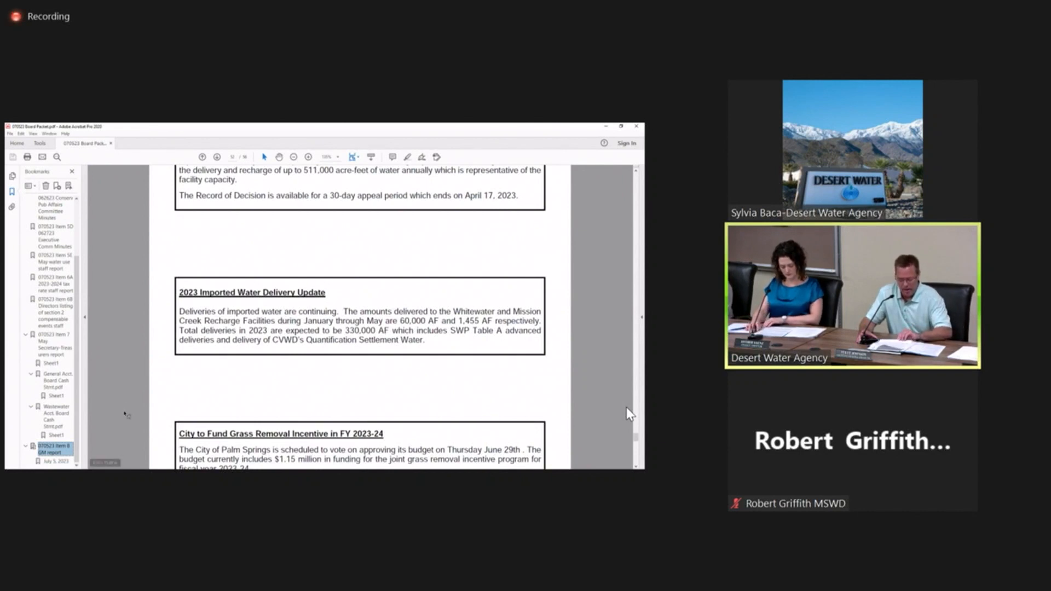
# - Scroll so the full FY 2023-24 grass removal incentive box and Page 2 footer are visible
pyautogui.scroll(-3)
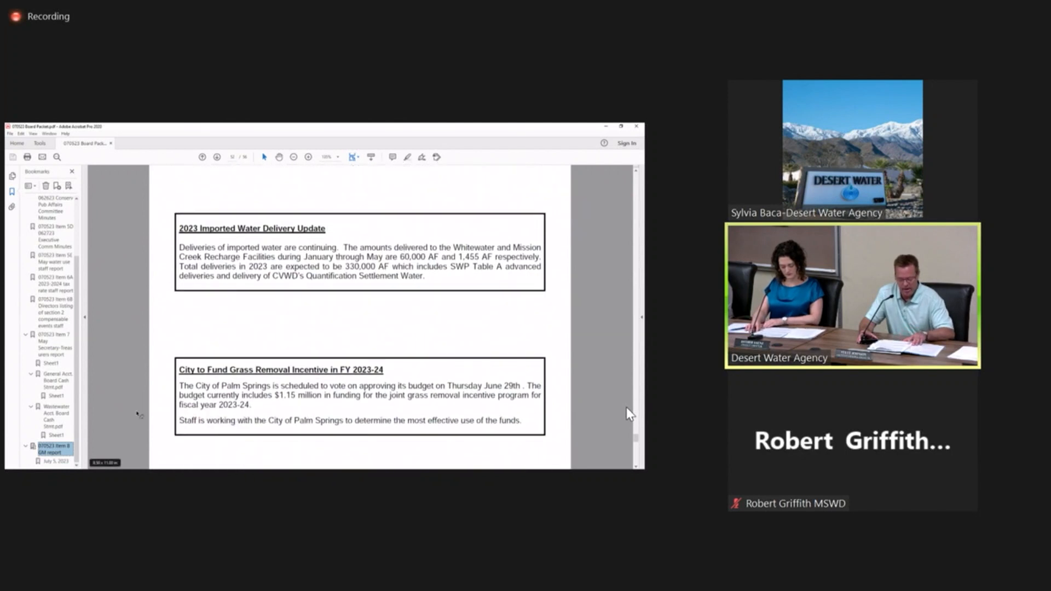
pyautogui.scroll(-3)
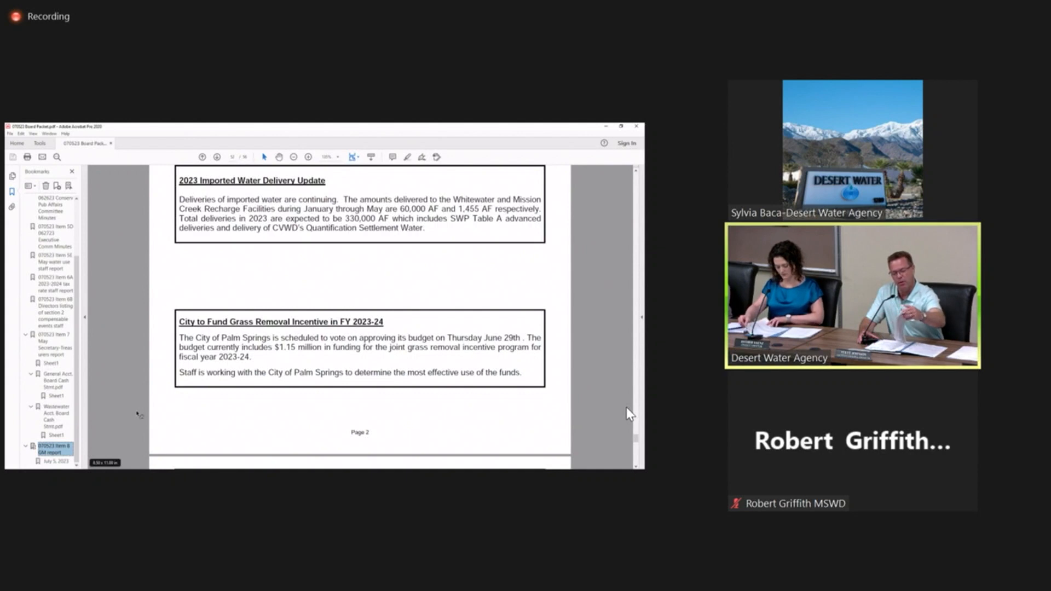
# - Scroll past the System Leak Data table to the June 2023 GM Meetings and Activities list
pyautogui.scroll(-3)
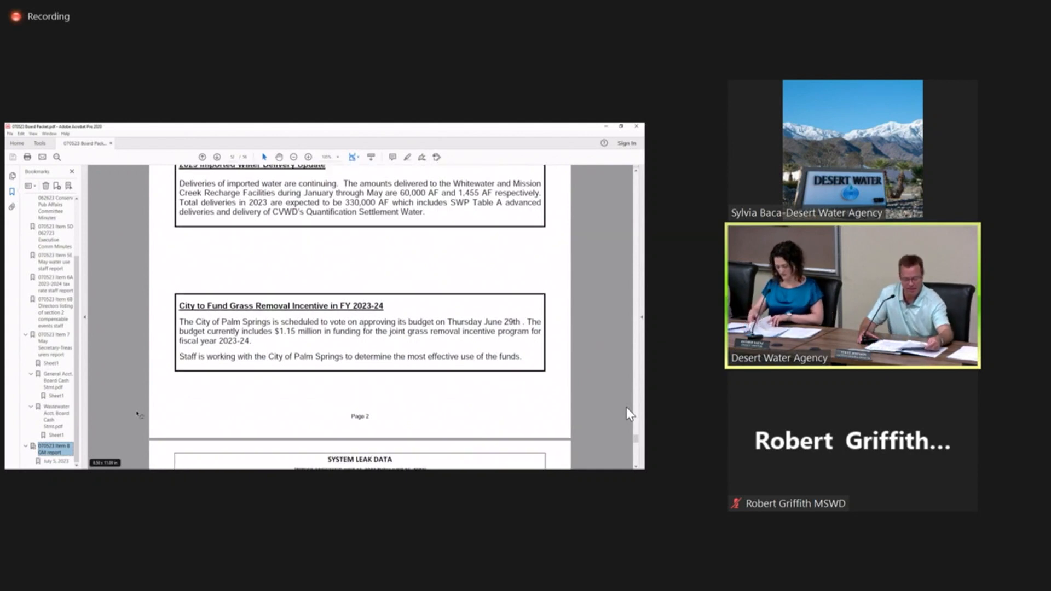
pyautogui.scroll(-3)
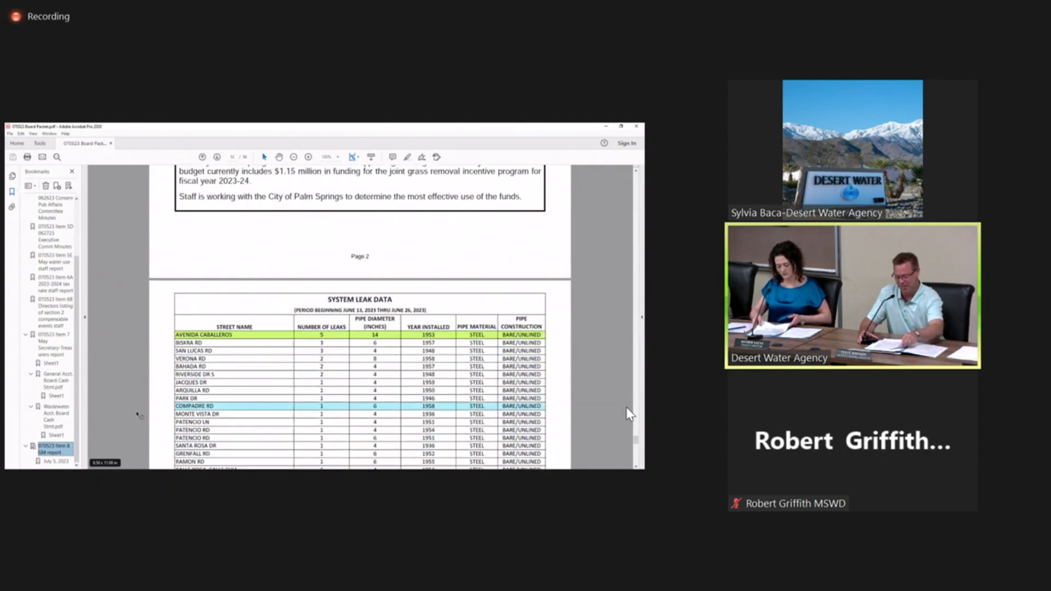
pyautogui.scroll(-3)
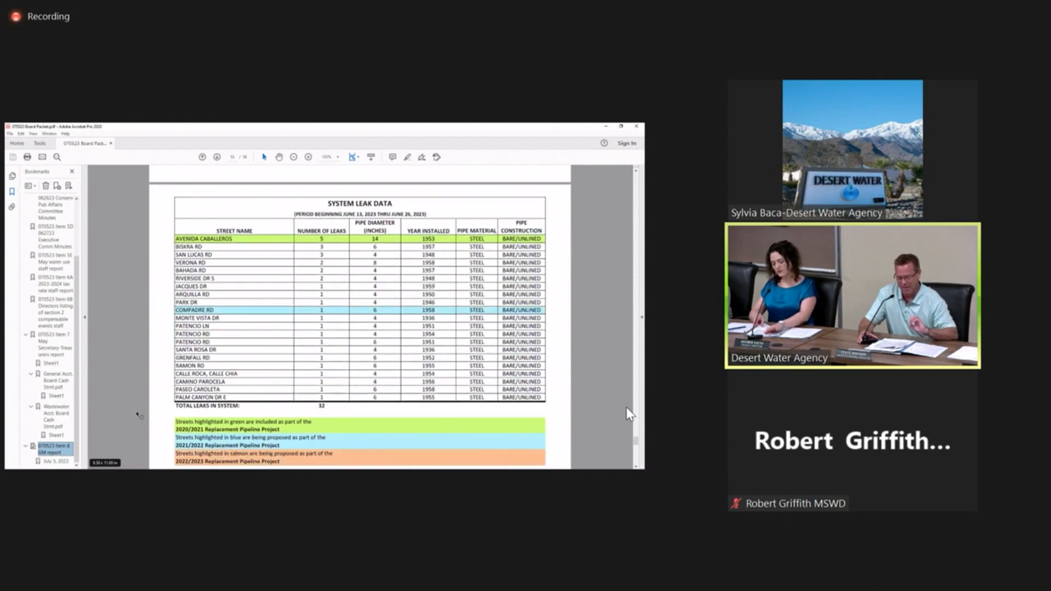
pyautogui.scroll(-3)
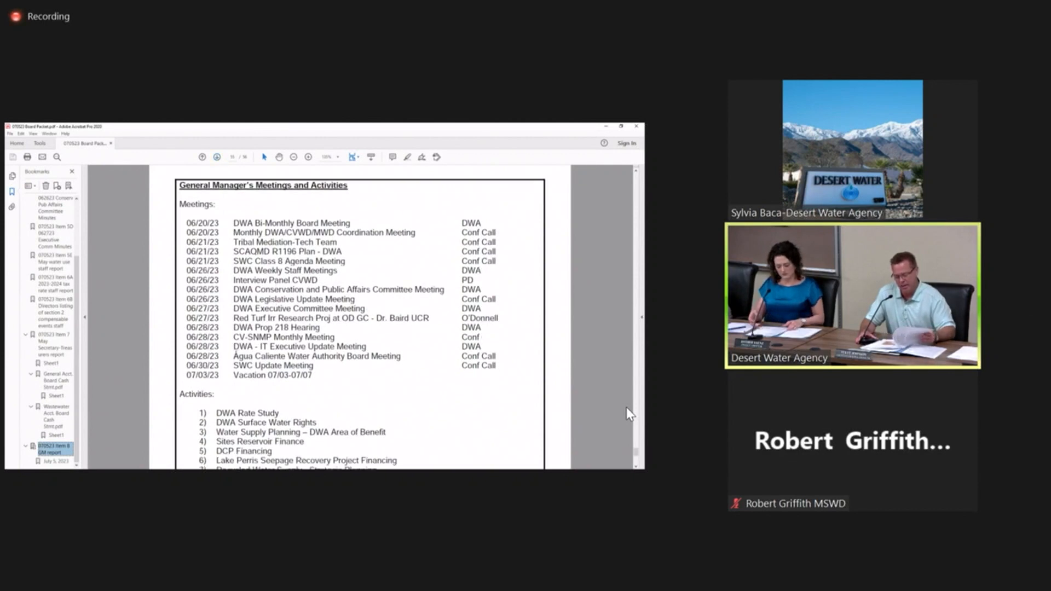
pyautogui.scroll(-3)
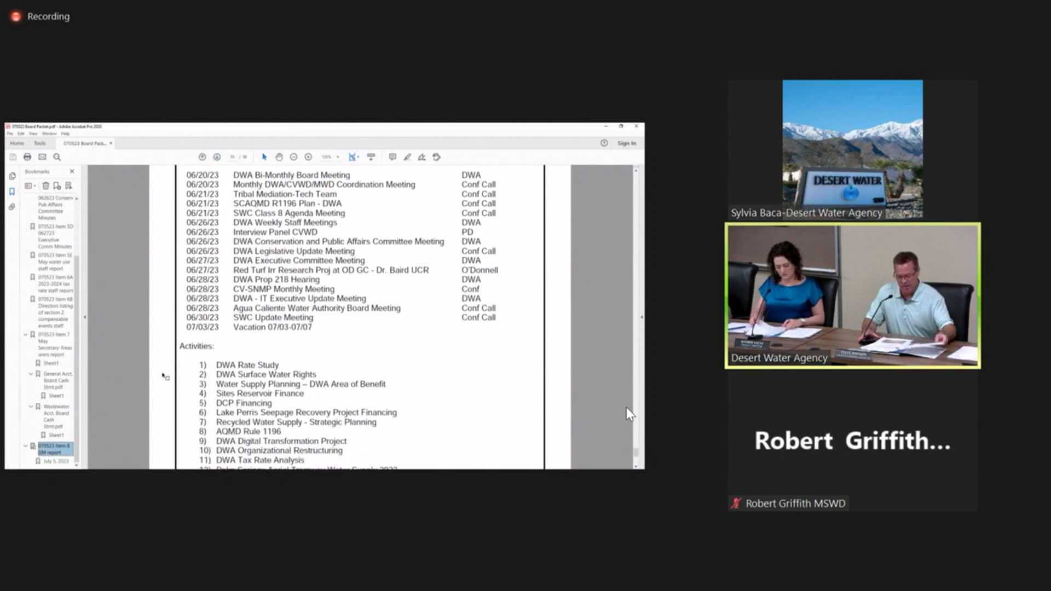